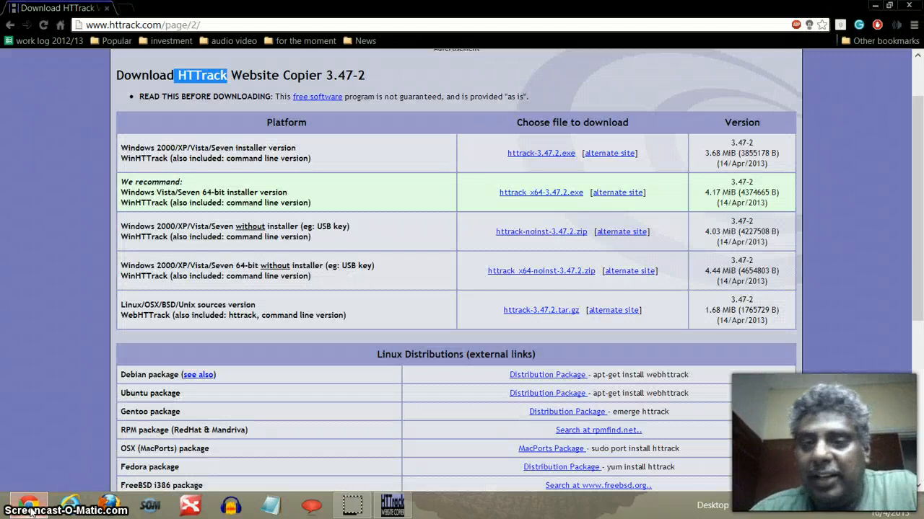
mouse_move(148, 10)
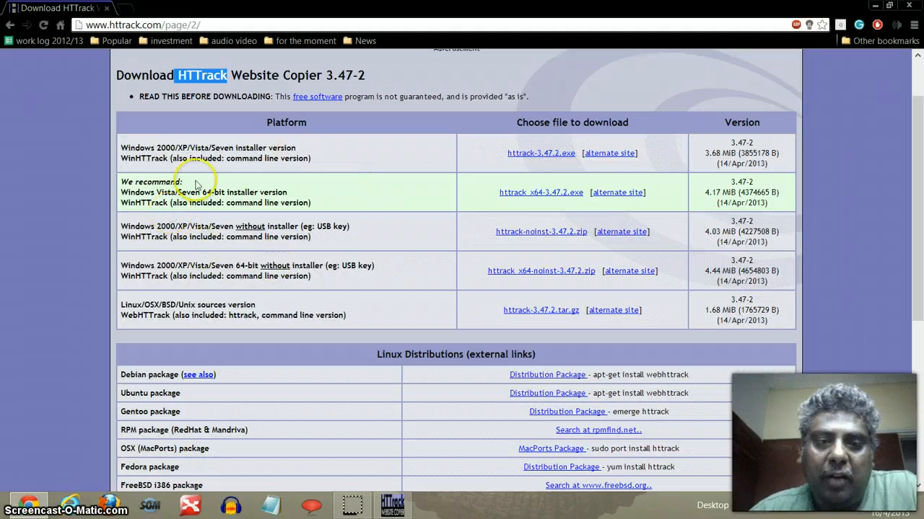
mouse_move(235, 299)
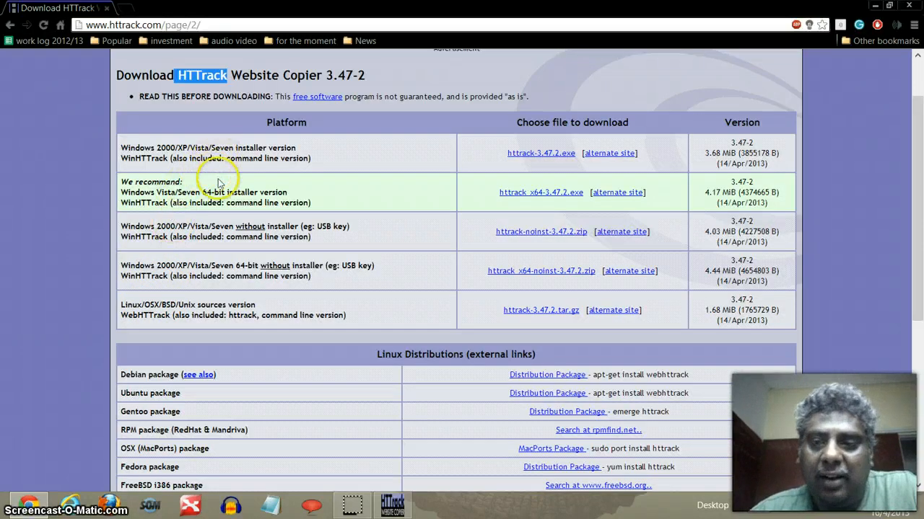
mouse_move(258, 162)
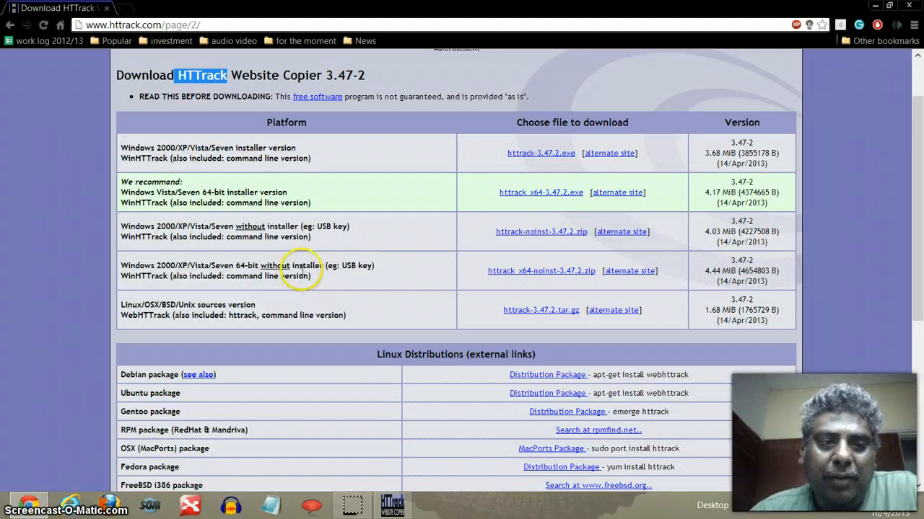
mouse_move(301, 262)
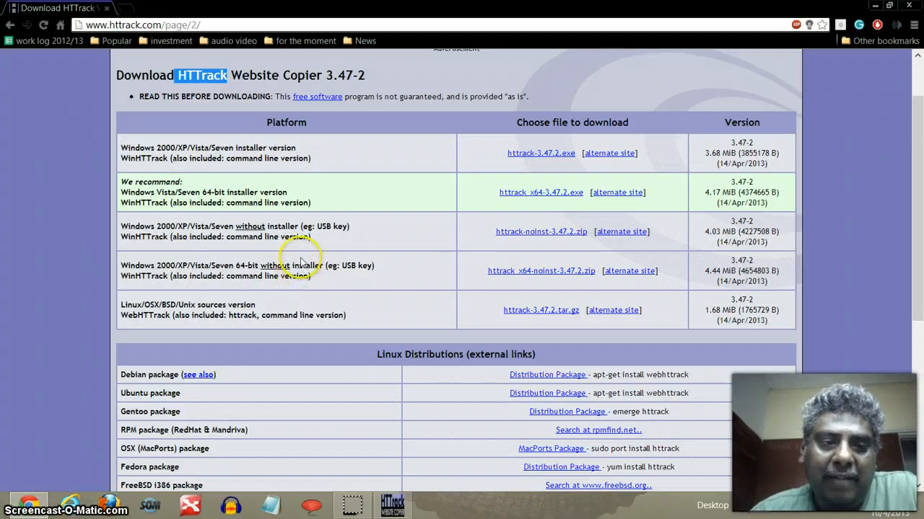
mouse_move(289, 236)
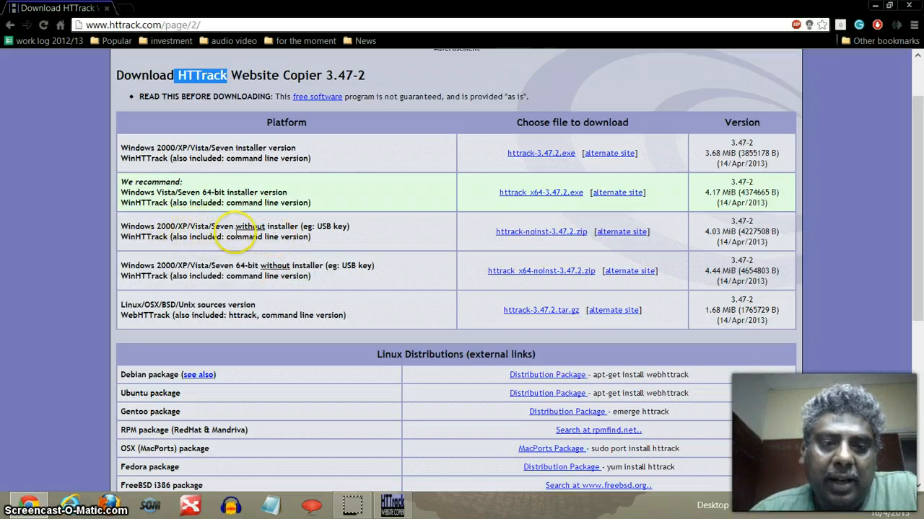
mouse_move(251, 182)
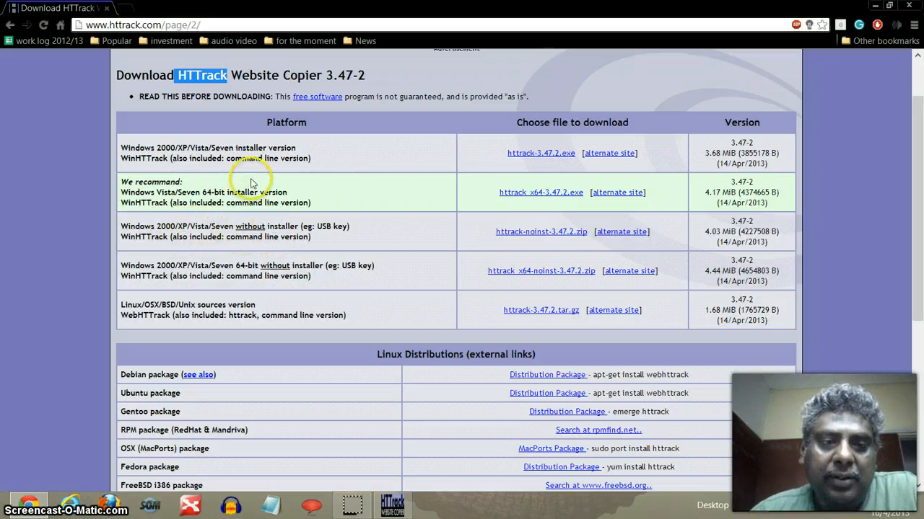
mouse_move(512, 192)
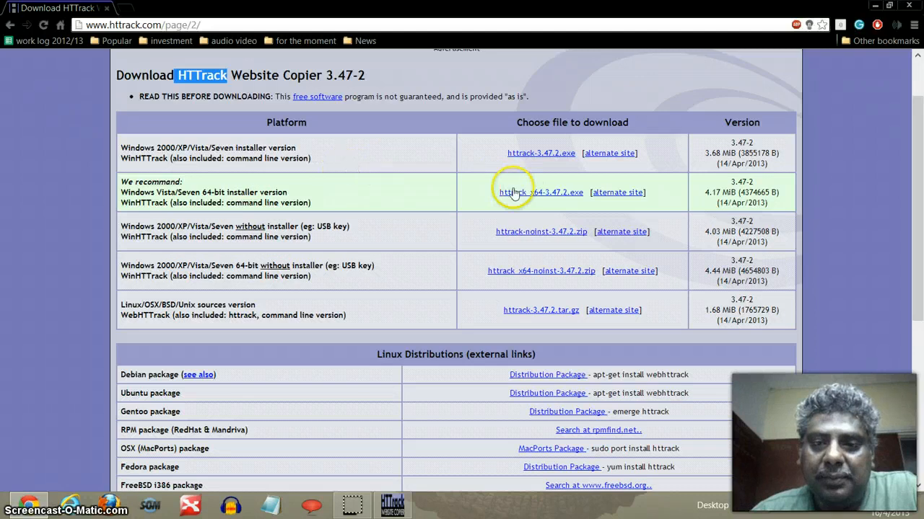
mouse_move(220, 195)
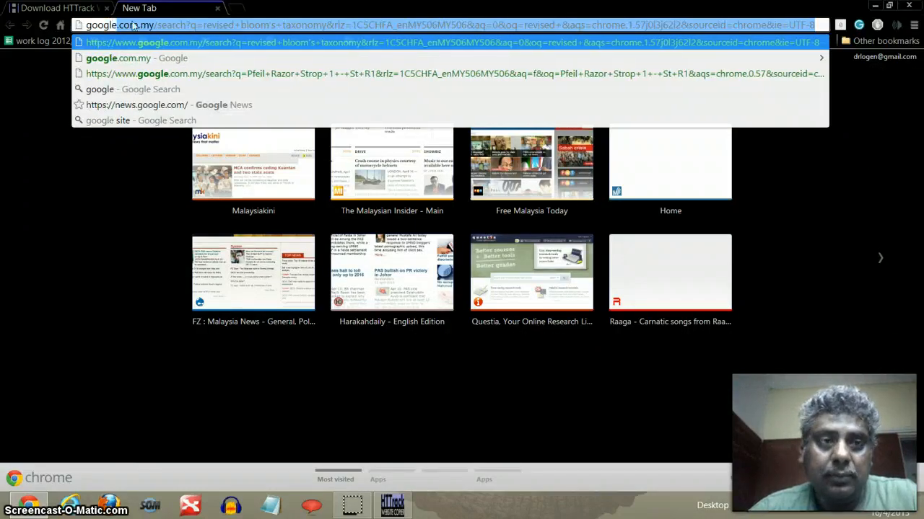
Search Google, open the Google Sites home page, and scroll through My Sites.
type("google translate")
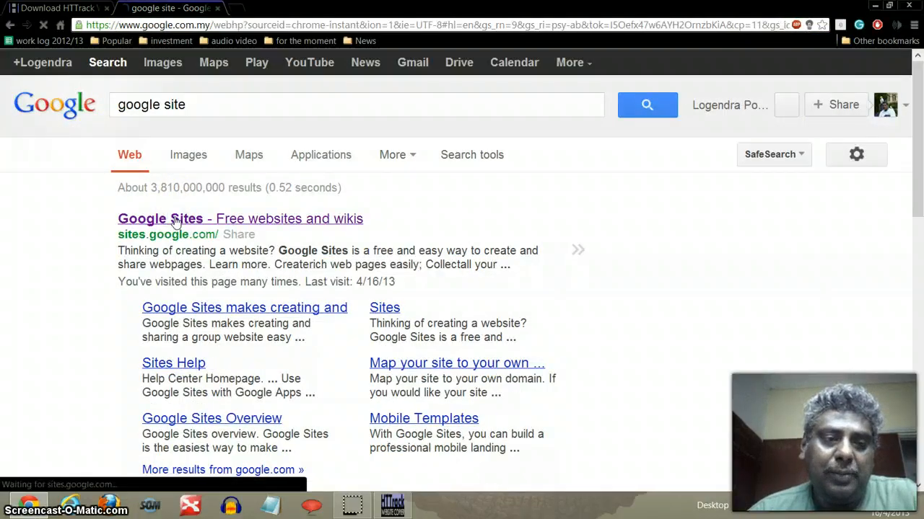
left_click(159, 219)
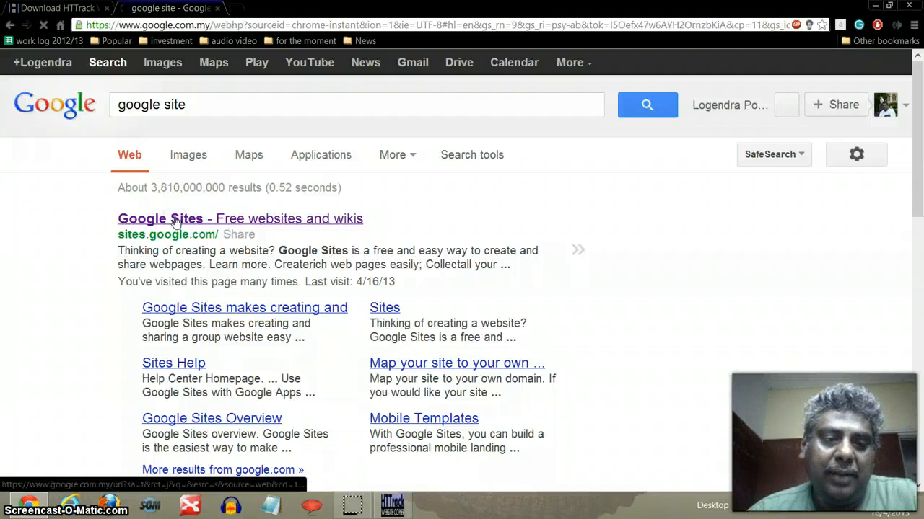
left_click(160, 218)
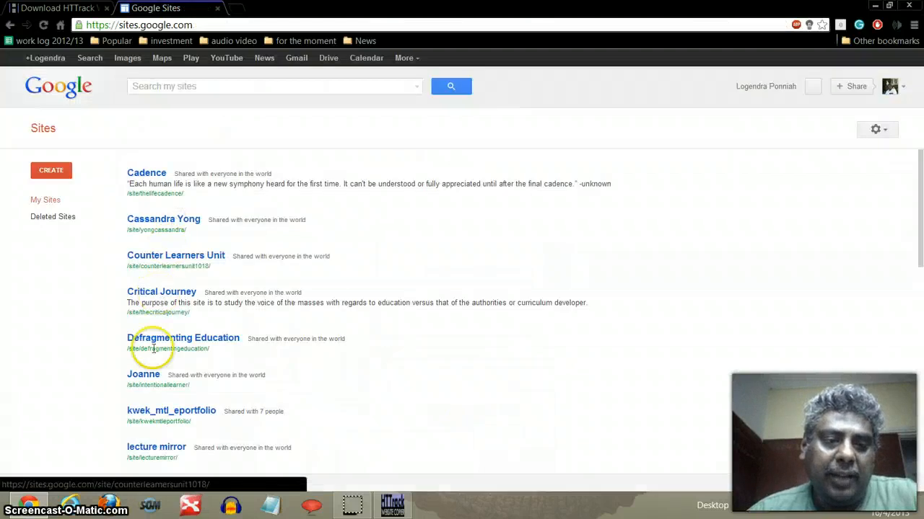
scroll("down", 3)
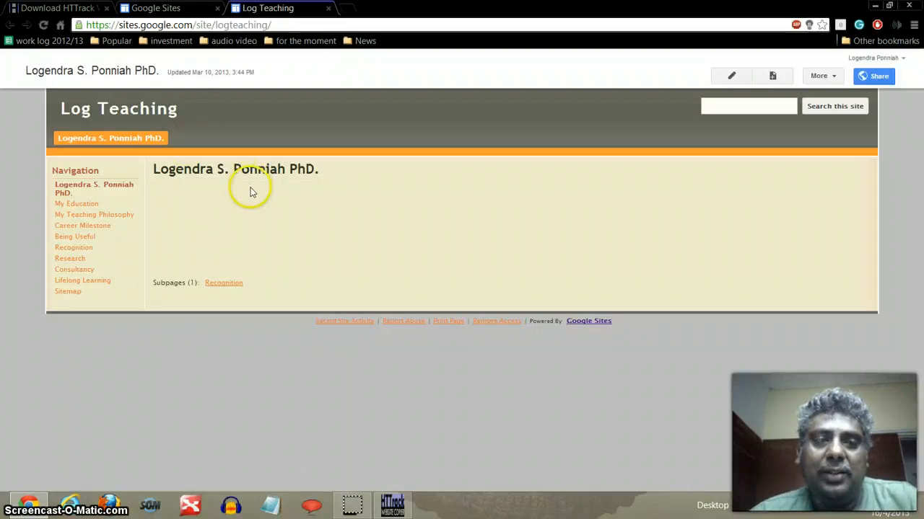
mouse_move(426, 505)
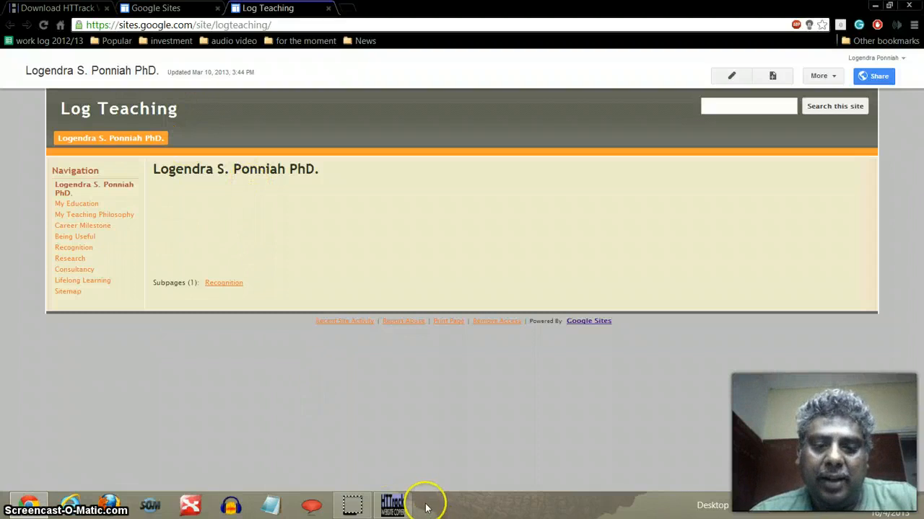
Start a new WinHTTrack project named 'logen portfolio'.
left_click(393, 505)
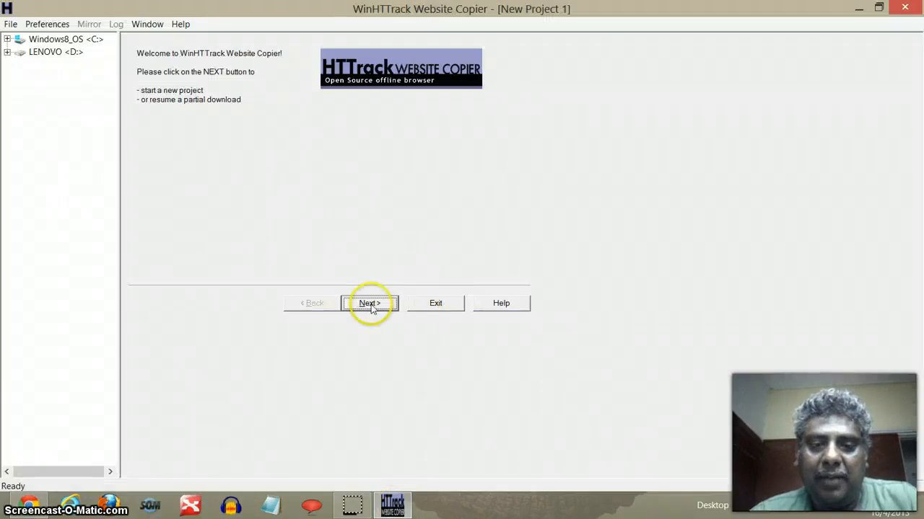
left_click(369, 303)
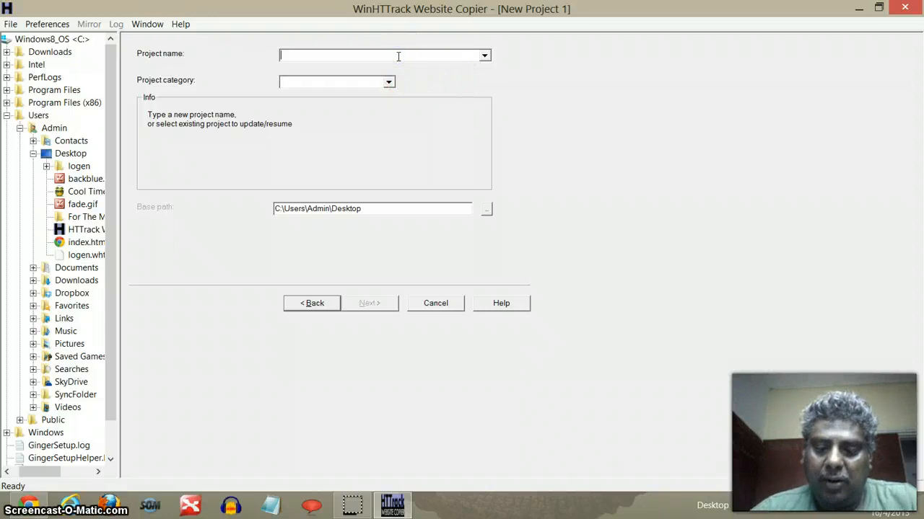
type("logen")
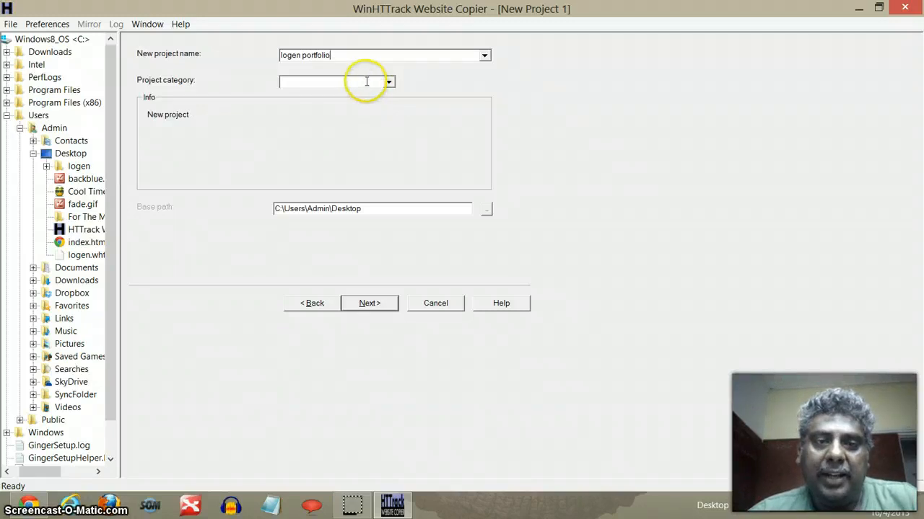
type("portfolio")
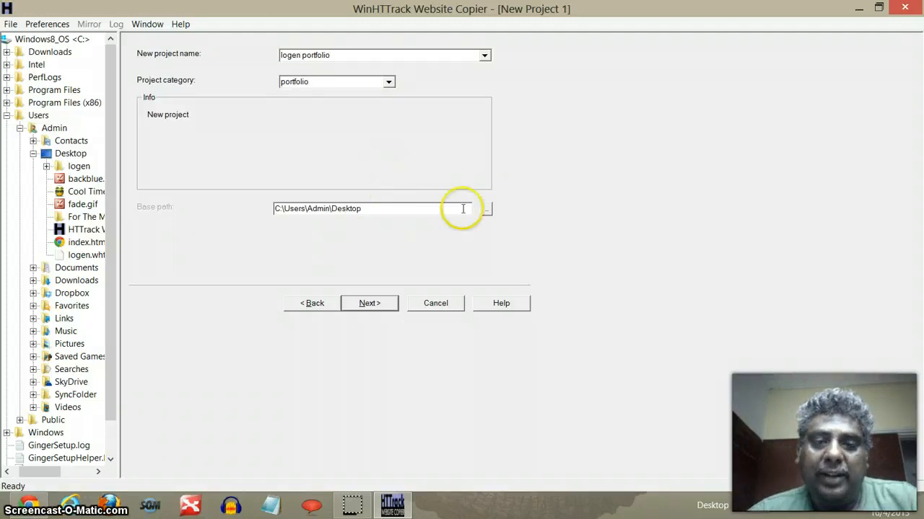
Set the project's base path to the Desktop (C:\Users\Admin\Desktop).
left_click(487, 209)
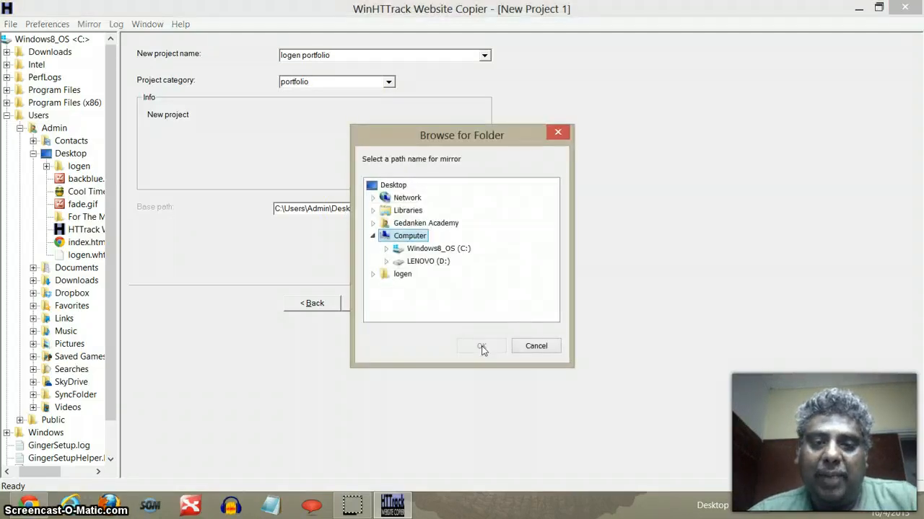
left_click(394, 184)
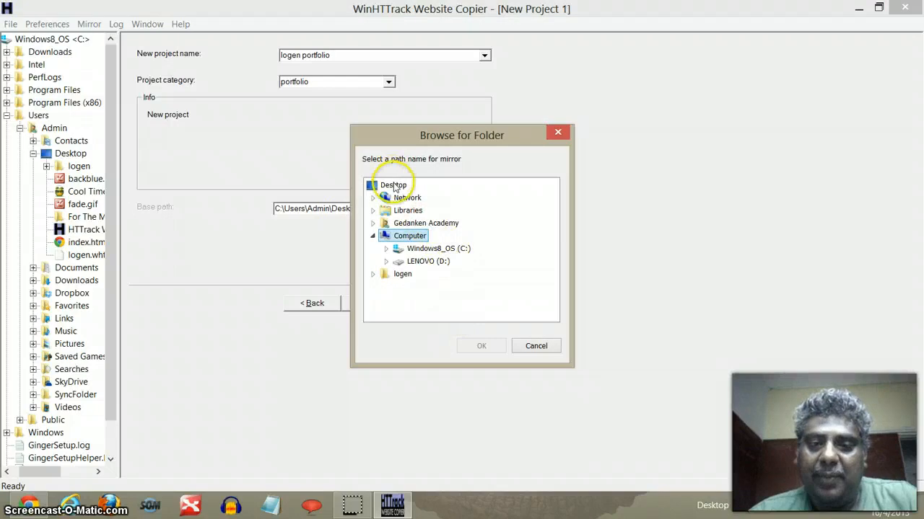
left_click(393, 184)
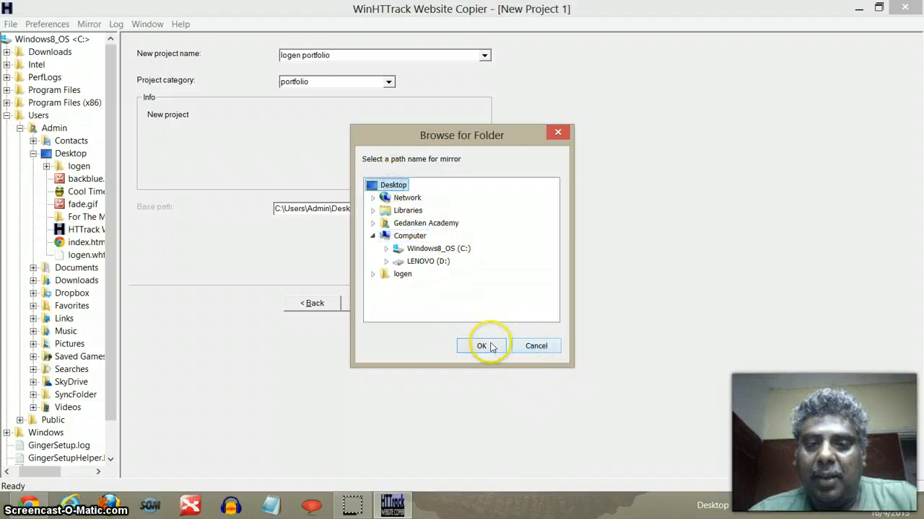
left_click(481, 346)
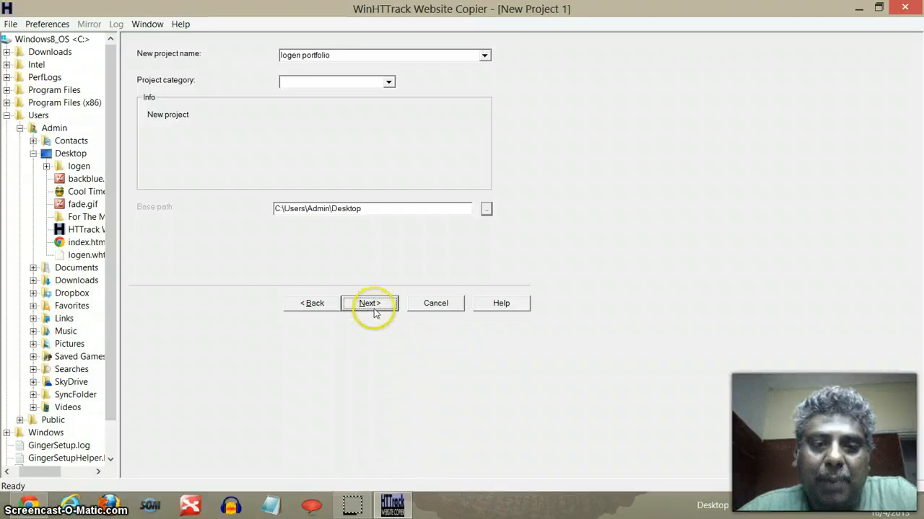
left_click(370, 303)
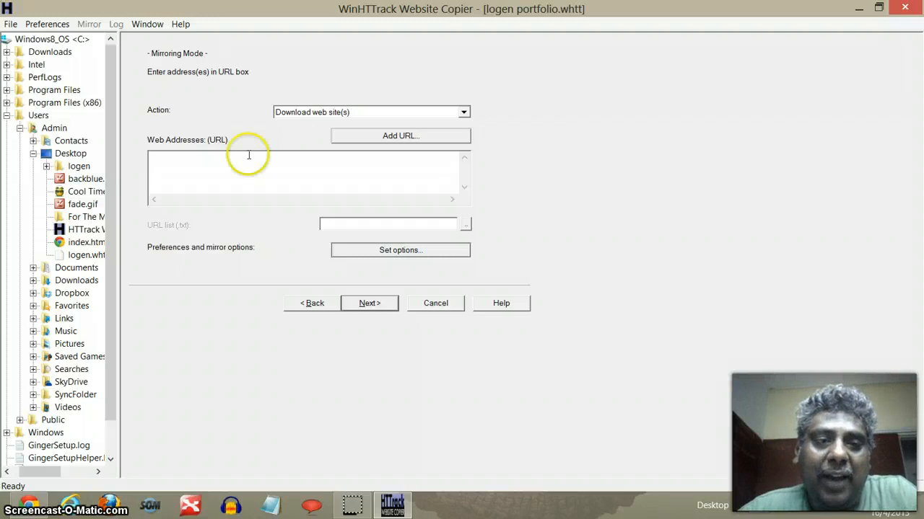
mouse_move(182, 171)
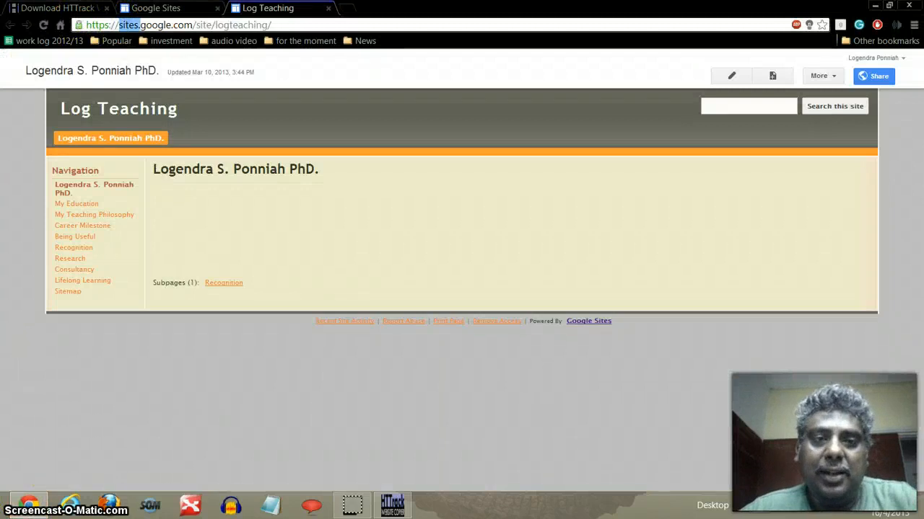
left_click(176, 24)
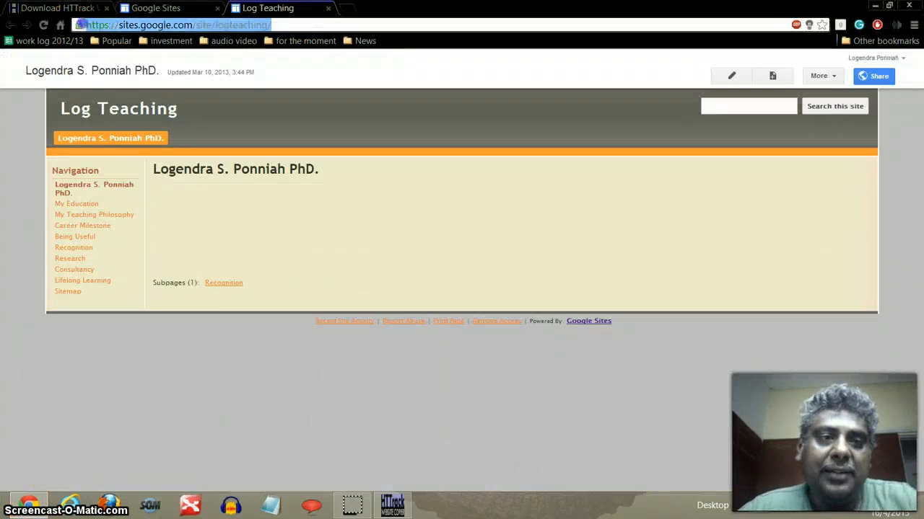
mouse_move(44, 24)
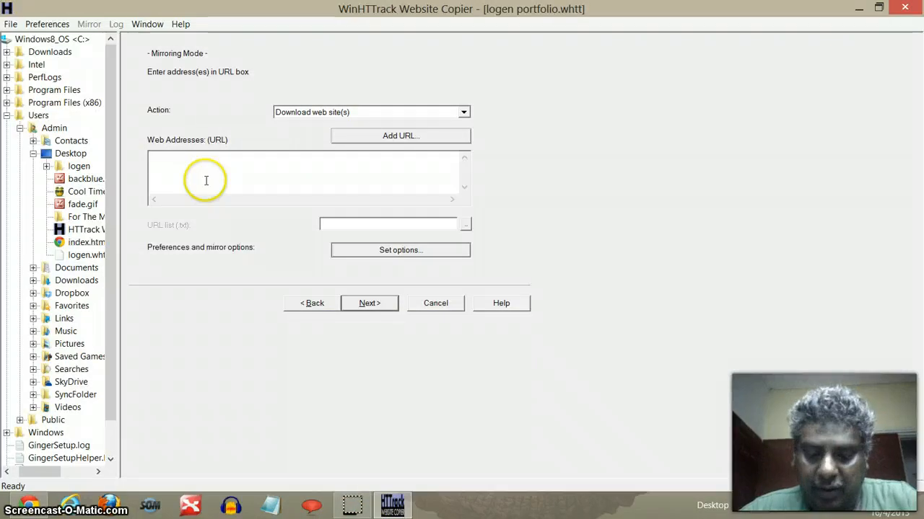
type("https://sites.google.com/site/logteaching/")
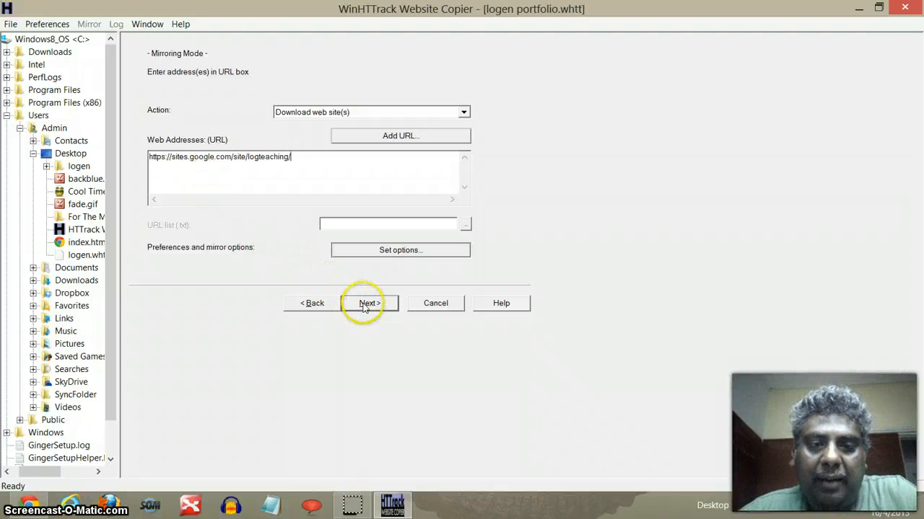
Advance to the final connection-parameters step with Shutdown PC when finished unticked.
left_click(368, 302)
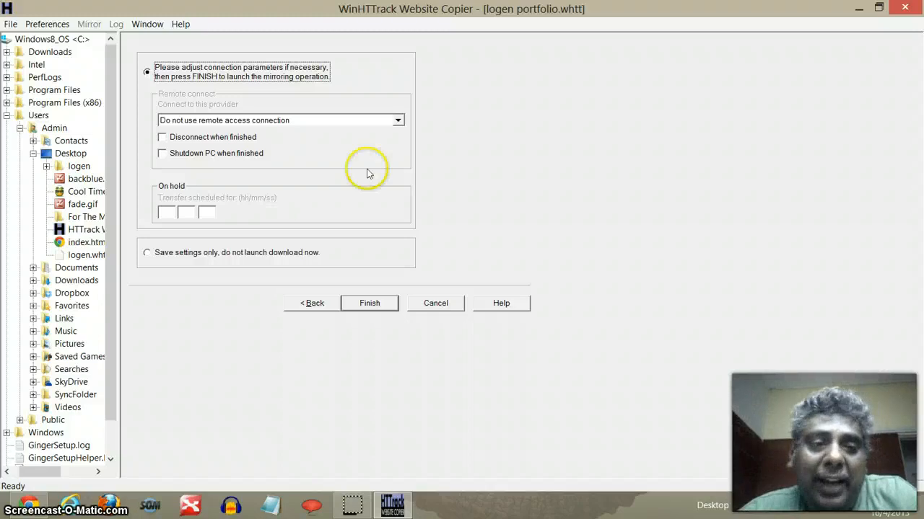
mouse_move(164, 156)
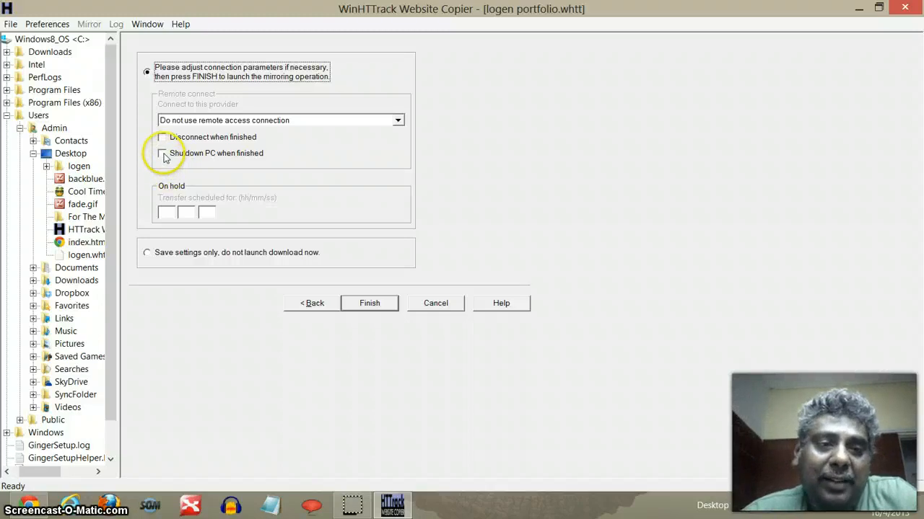
left_click(162, 153)
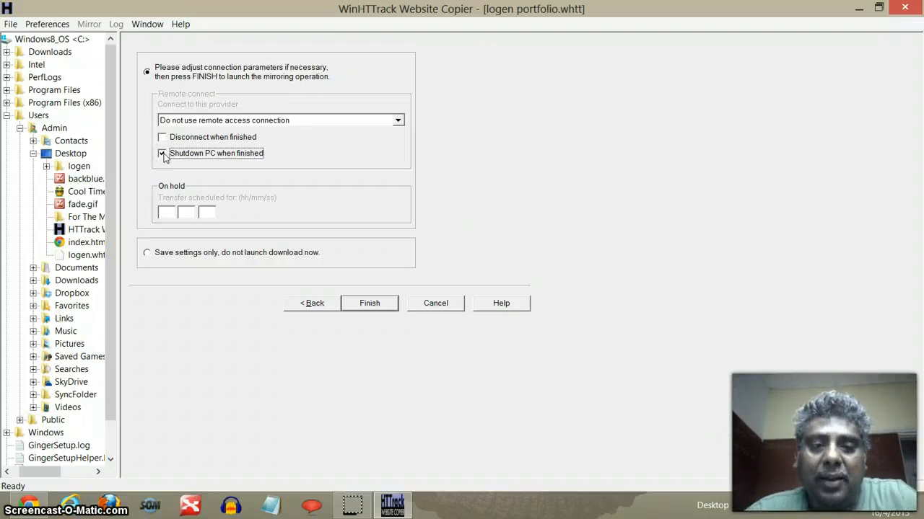
left_click(161, 153)
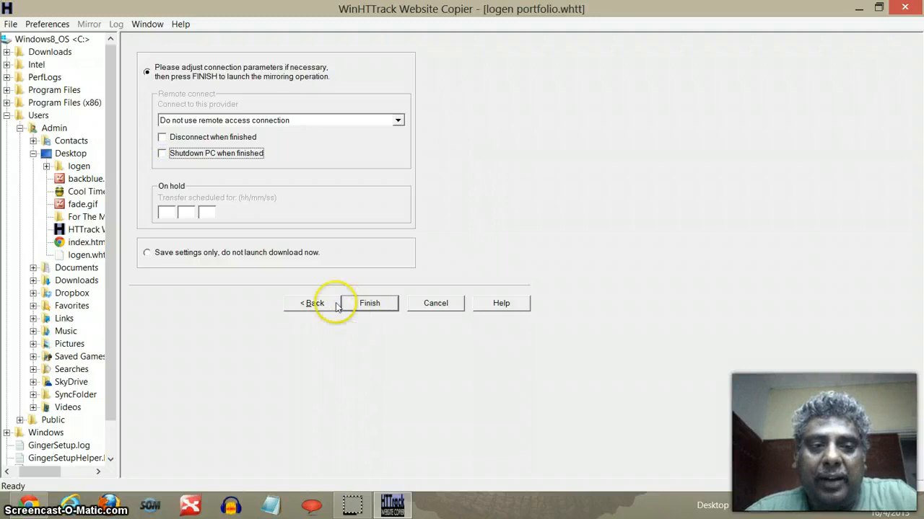
left_click(312, 303)
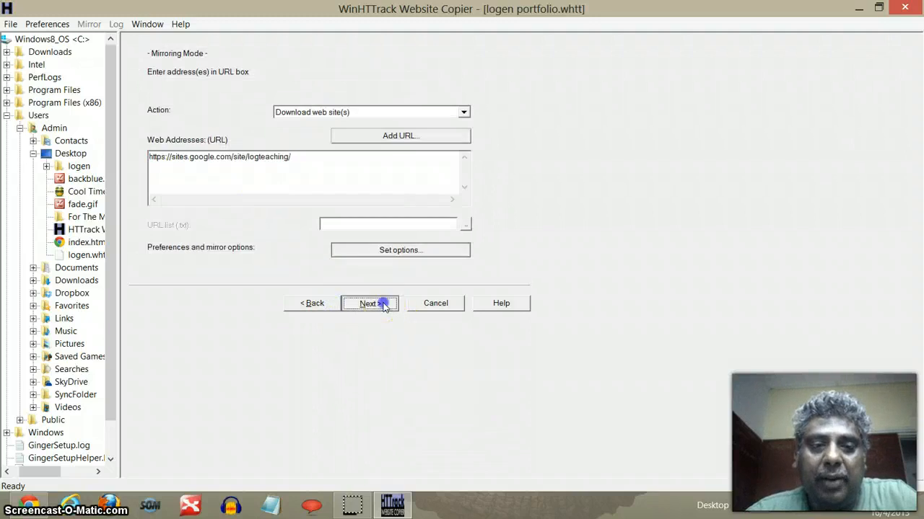
left_click(368, 303)
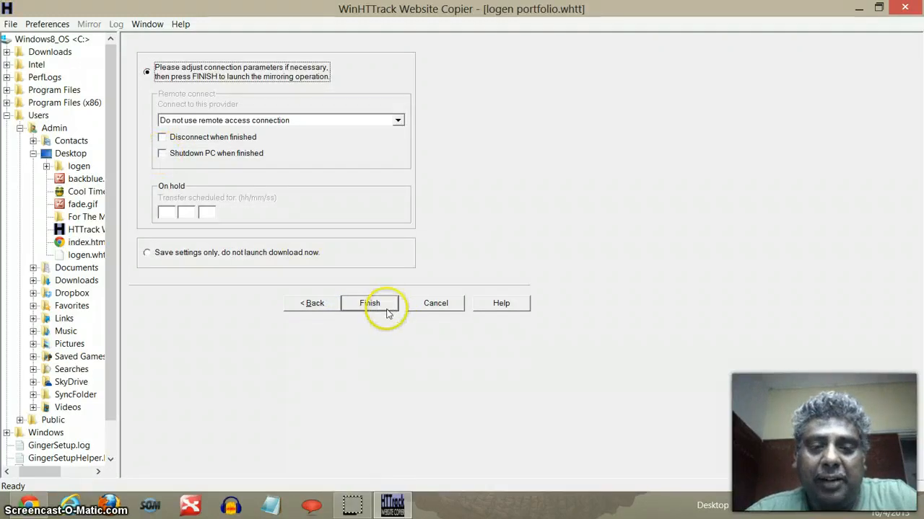
Launch mirroring of the logen portfolio site, then cancel to bring up the stop prompt.
left_click(370, 303)
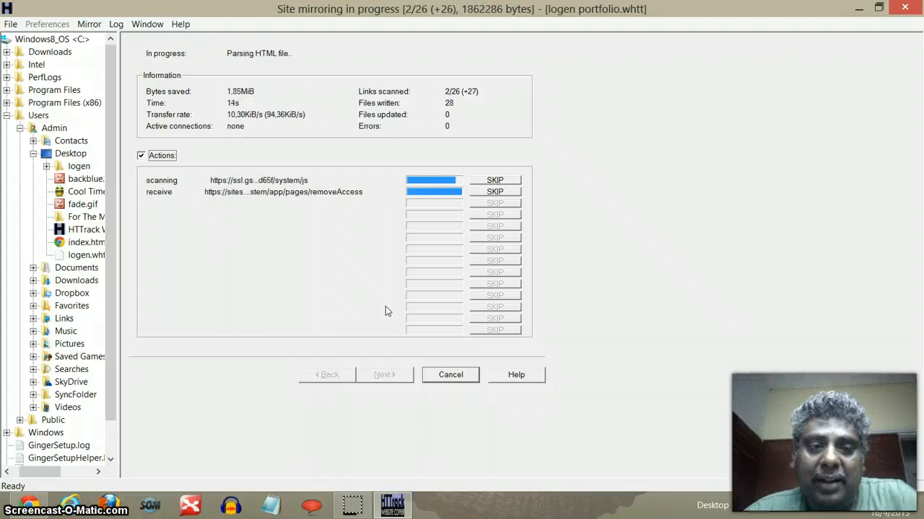
mouse_move(414, 458)
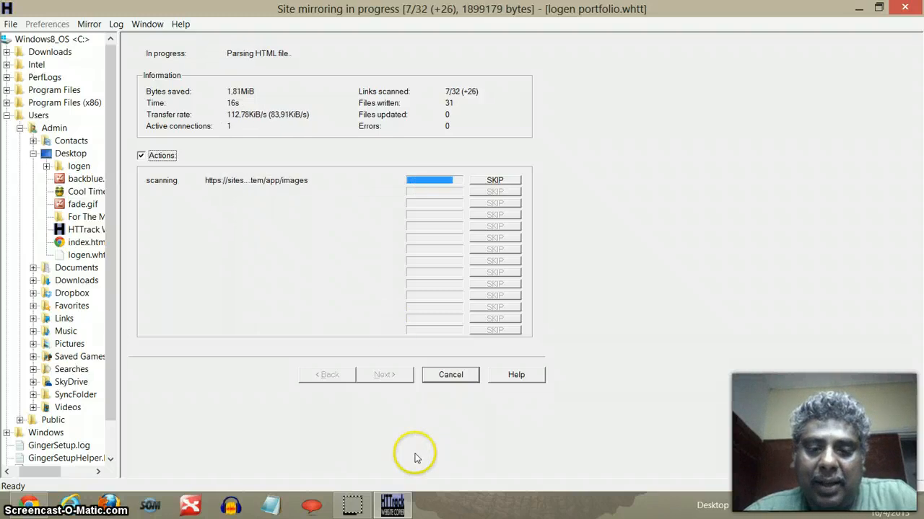
mouse_move(396, 474)
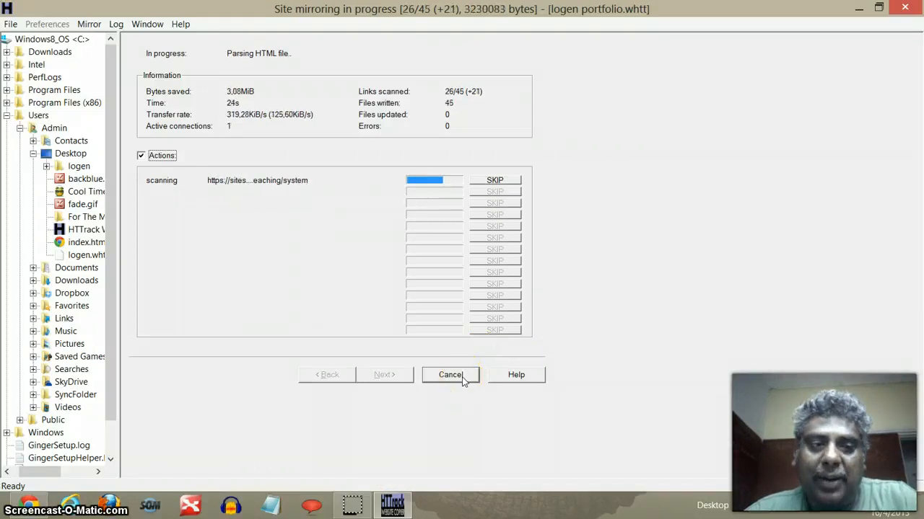
left_click(450, 375)
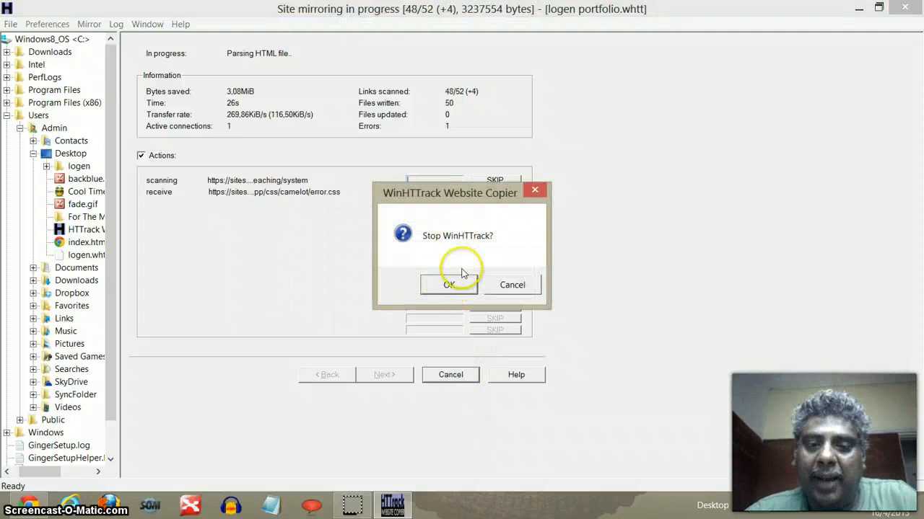
Confirm stopping WinHTTrack and minimize Chrome to show the desktop.
left_click(448, 284)
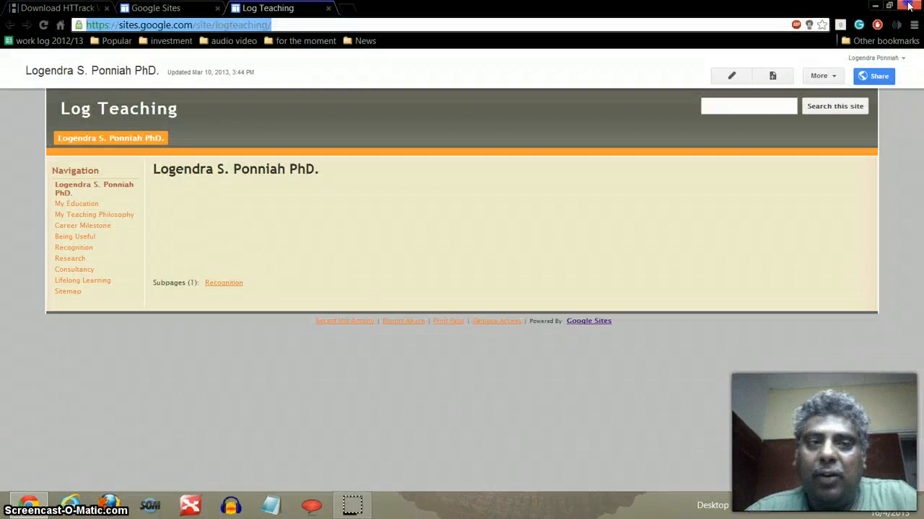
left_click(908, 6)
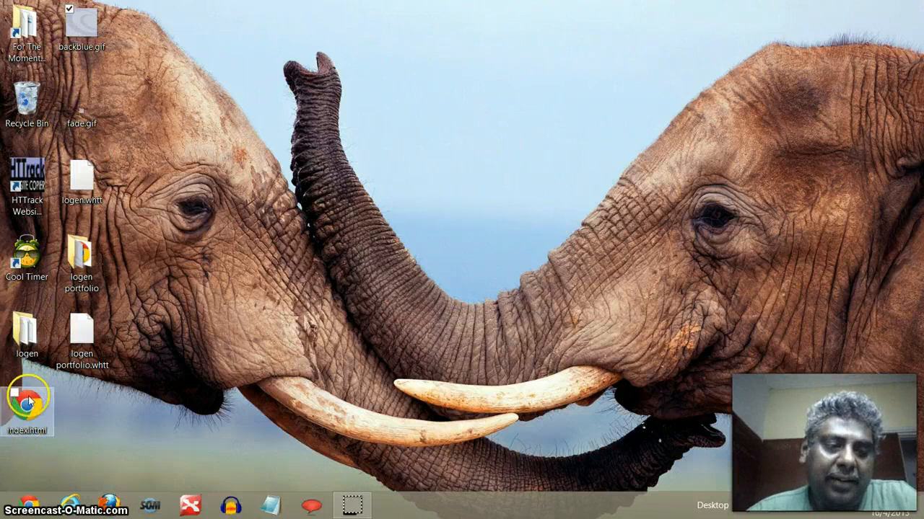
mouse_move(27, 401)
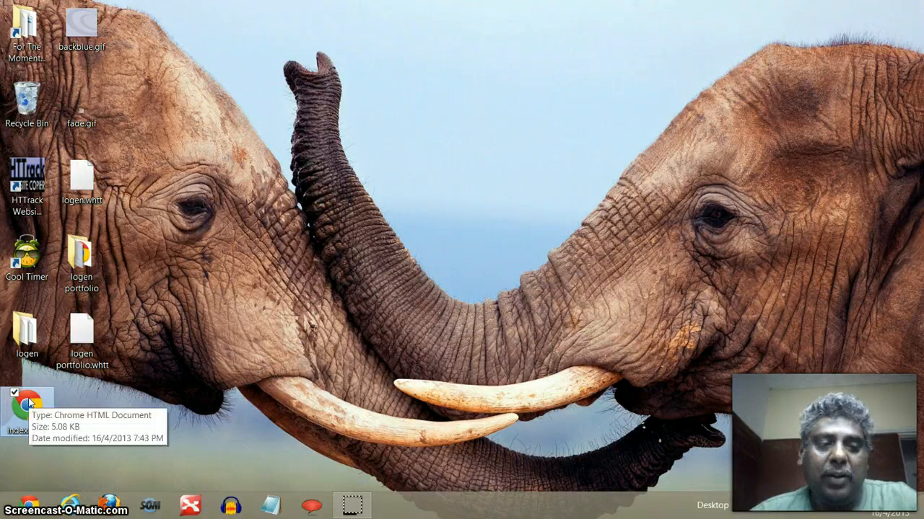
Select the index.html icon on the desktop, alongside the logen folder.
left_click(27, 401)
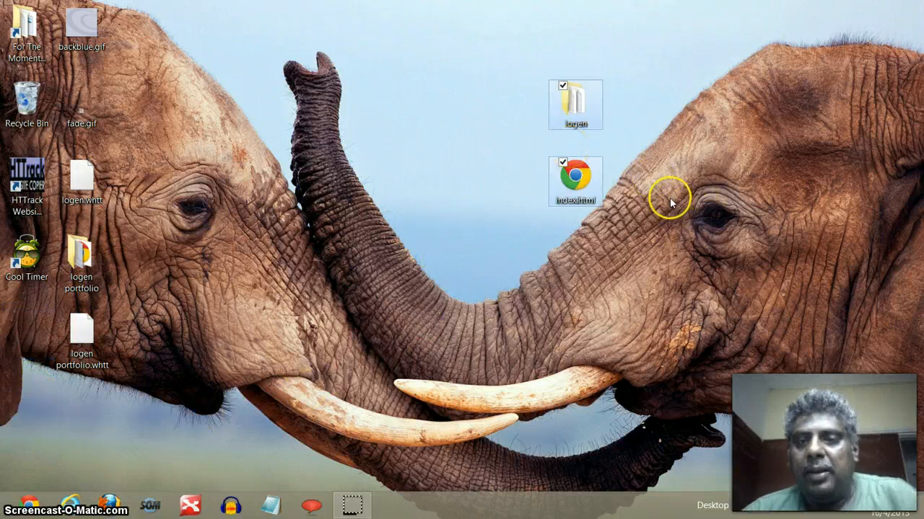
mouse_move(575, 182)
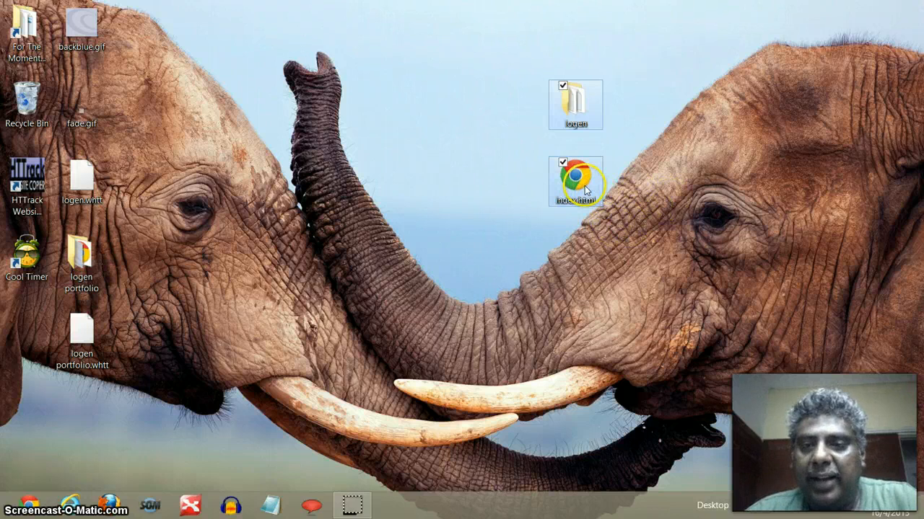
Open index.html, follow the logen link, and view My Education, Career Milestone and Recognition offline.
double_click(575, 180)
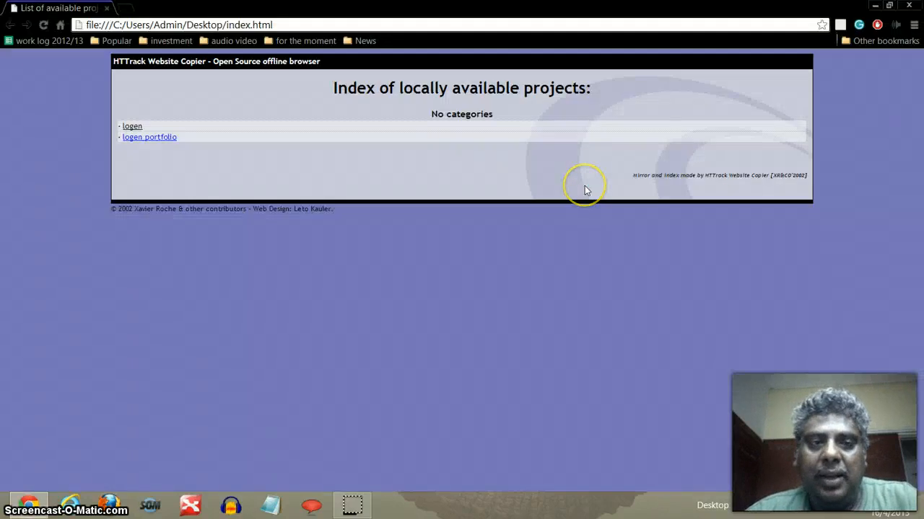
mouse_move(186, 85)
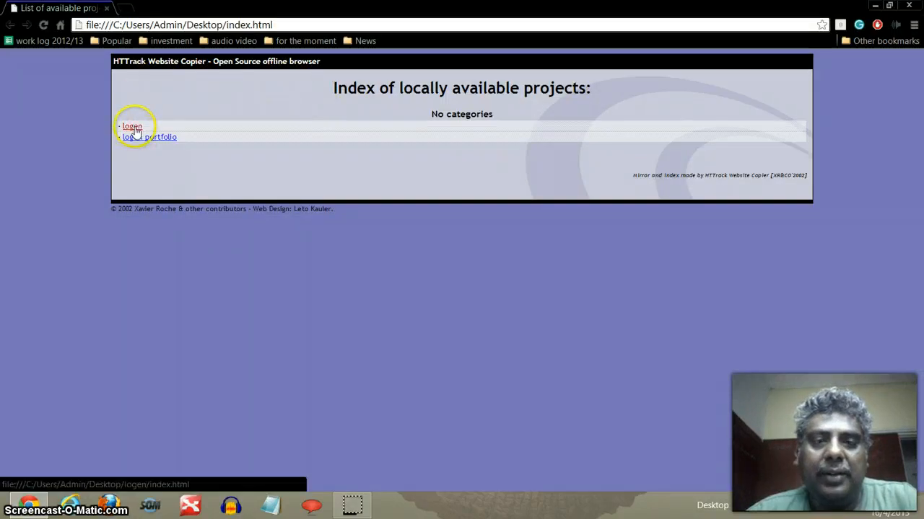
left_click(132, 126)
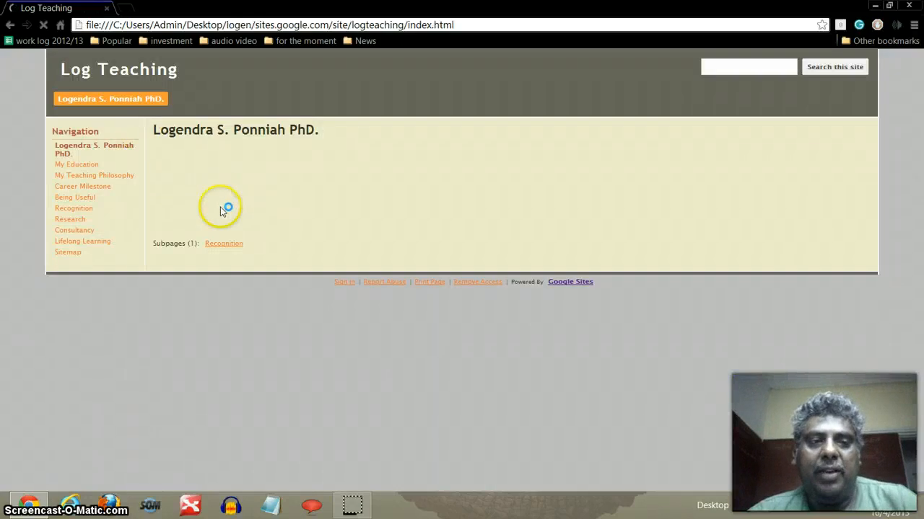
left_click(77, 164)
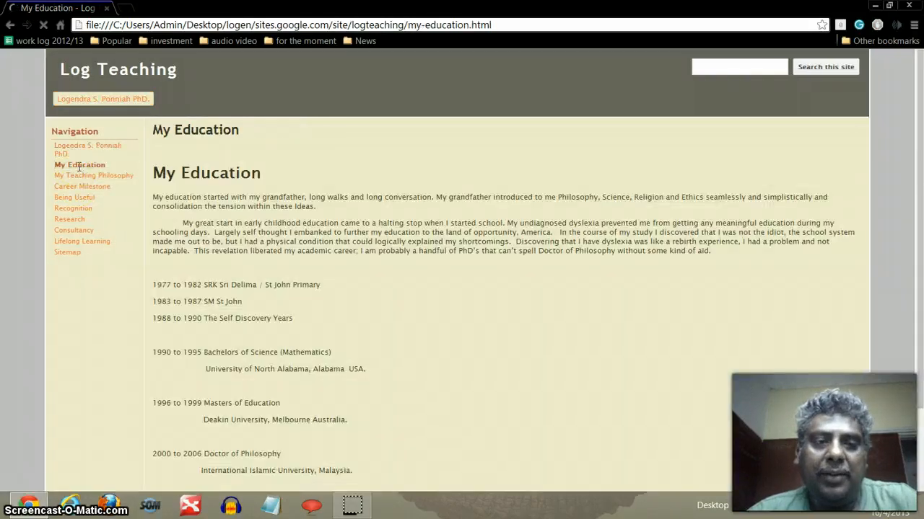
left_click(87, 186)
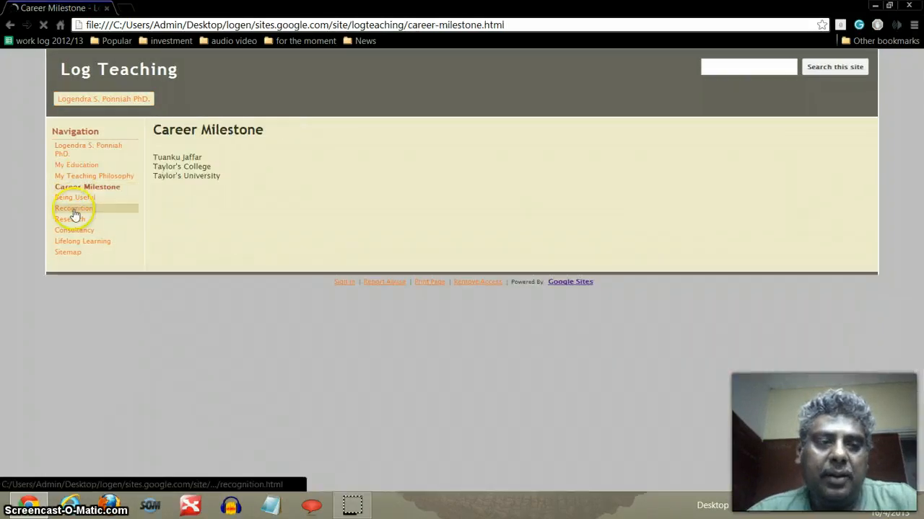
left_click(77, 231)
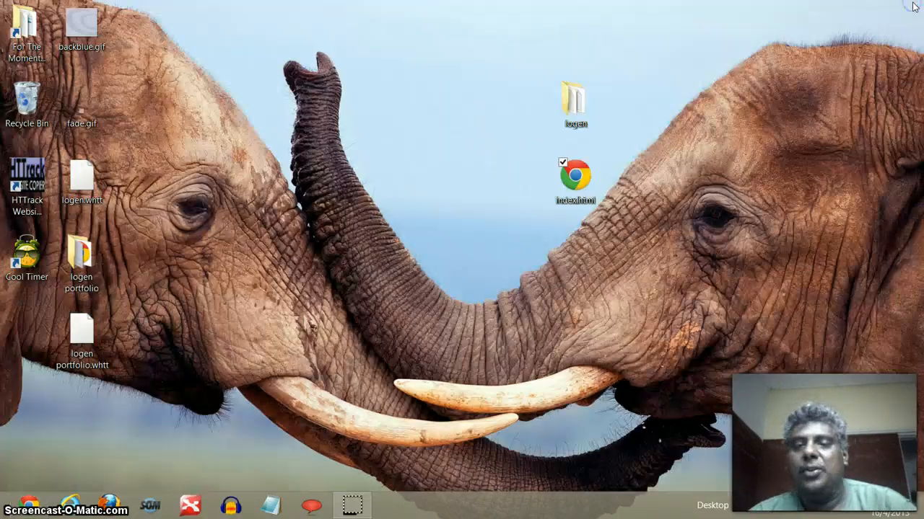
mouse_move(660, 30)
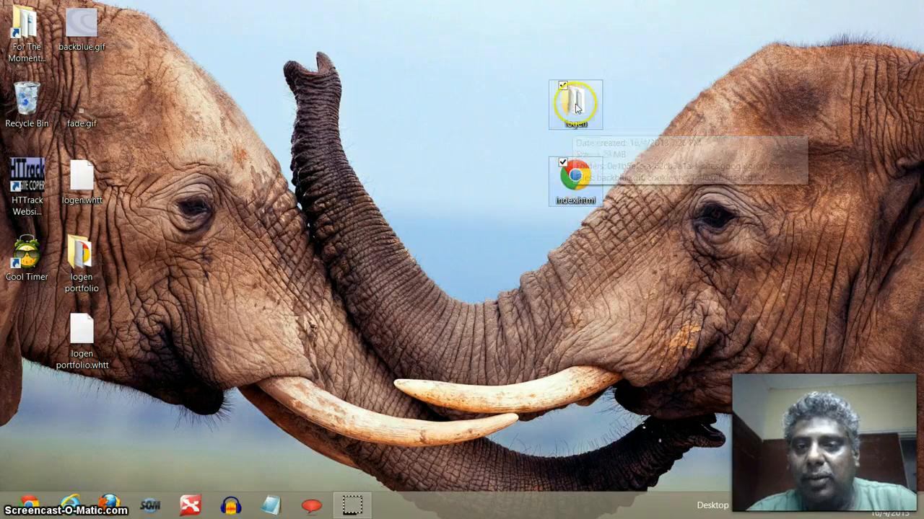
mouse_move(678, 175)
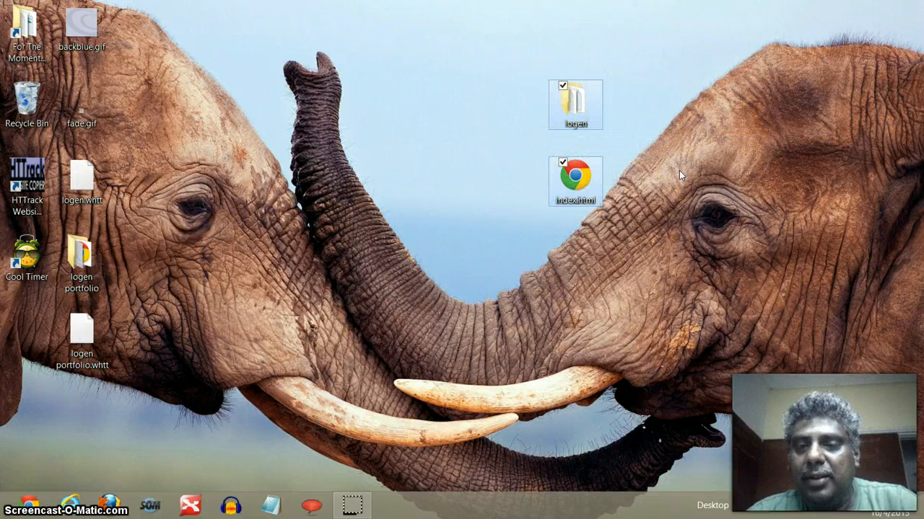
mouse_move(668, 139)
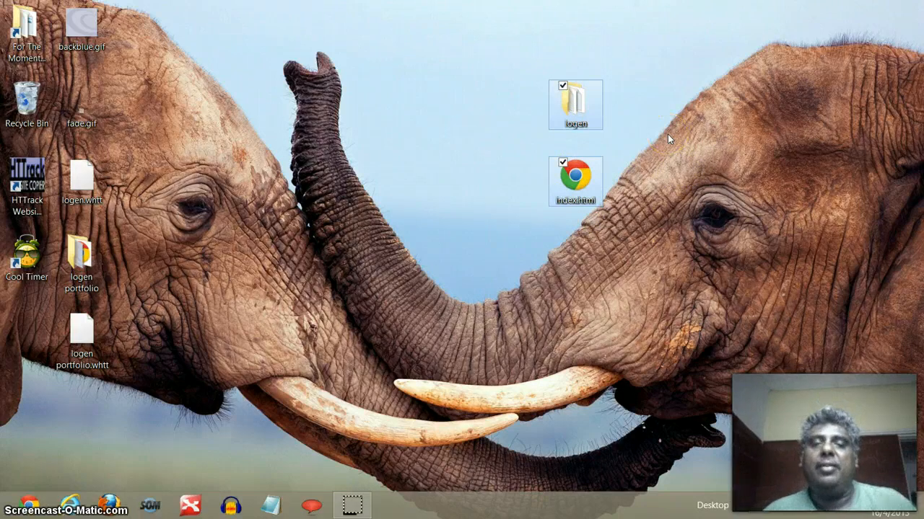